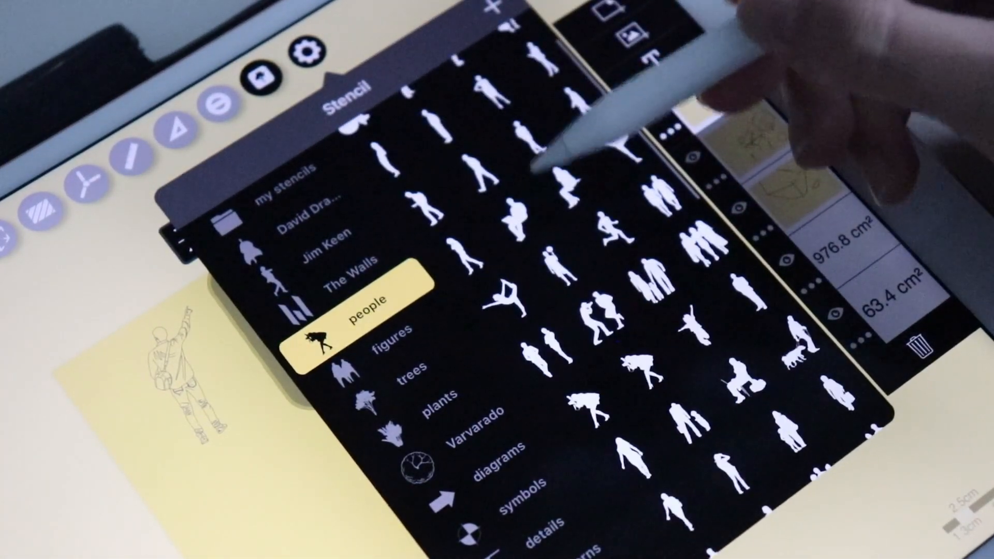
Preview the figures and trees stencil collections in the Stencil panel.
click(390, 345)
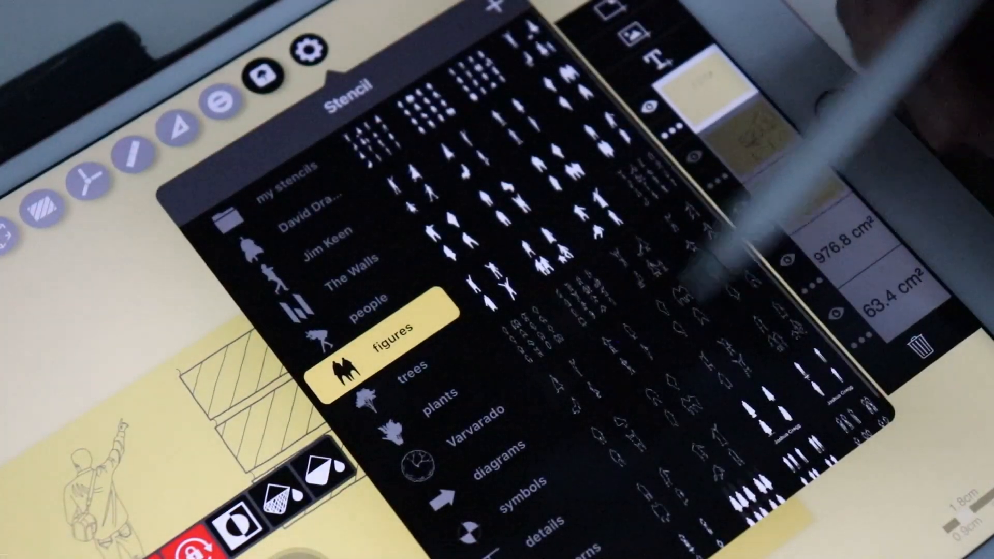
click(410, 378)
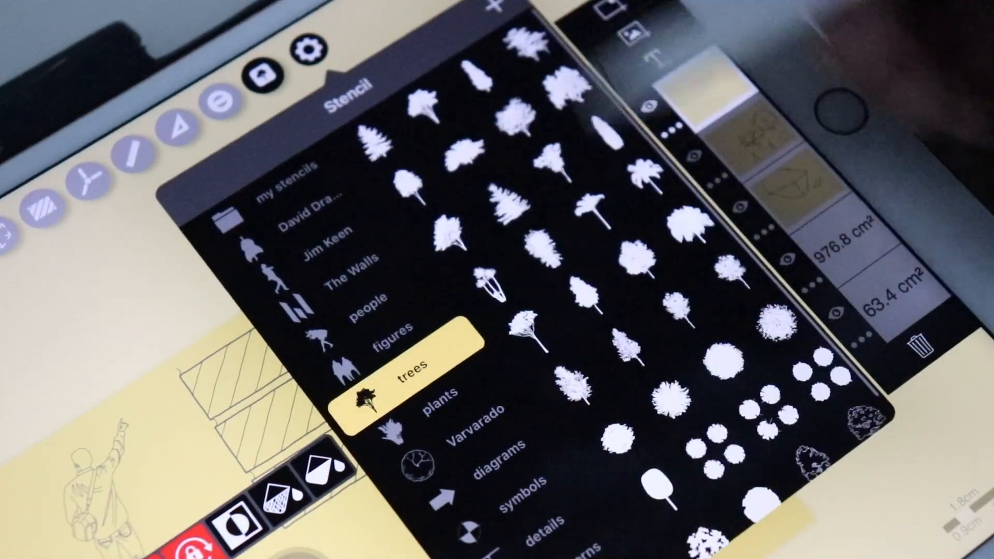
click(498, 467)
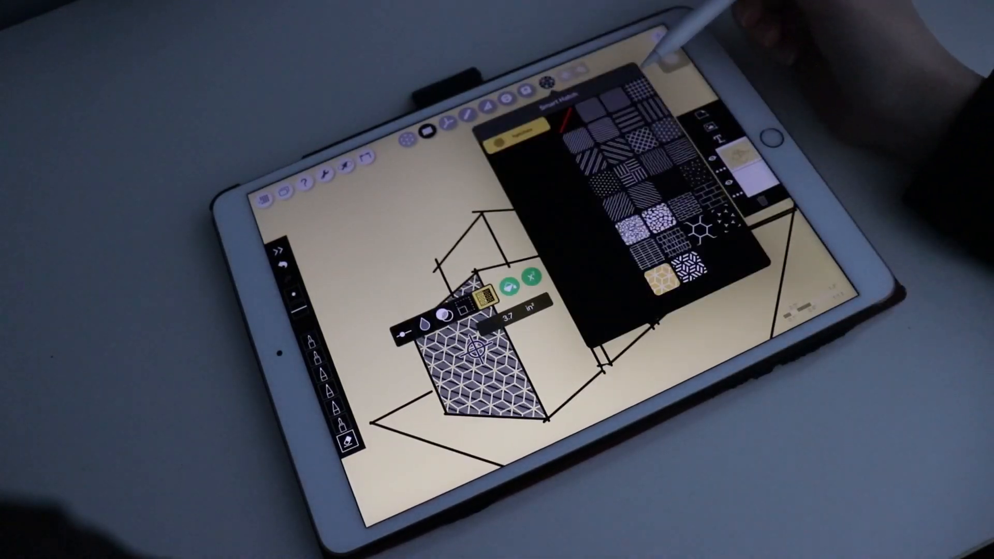
Replace the left face's cube hatch with the diagonal striped Smart Hatch pattern.
click(599, 134)
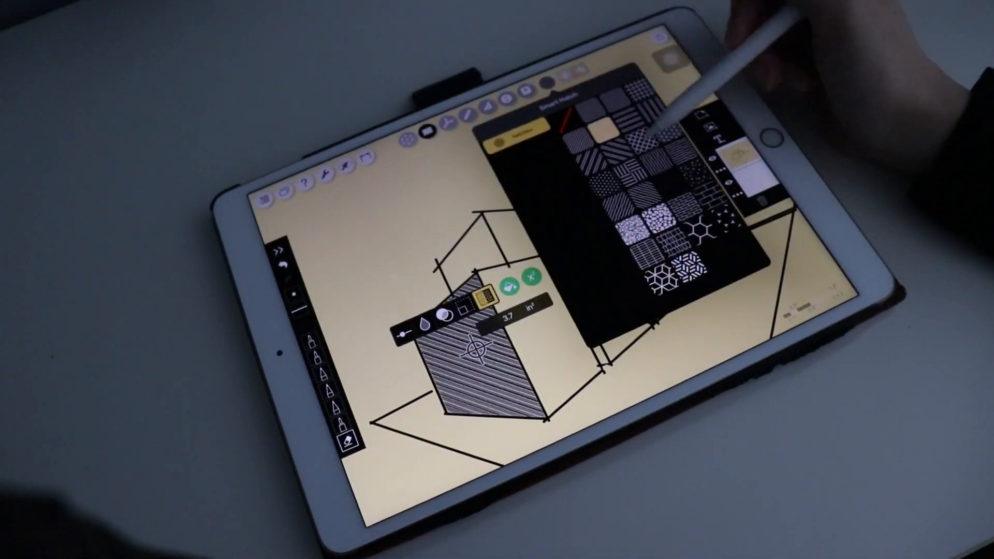